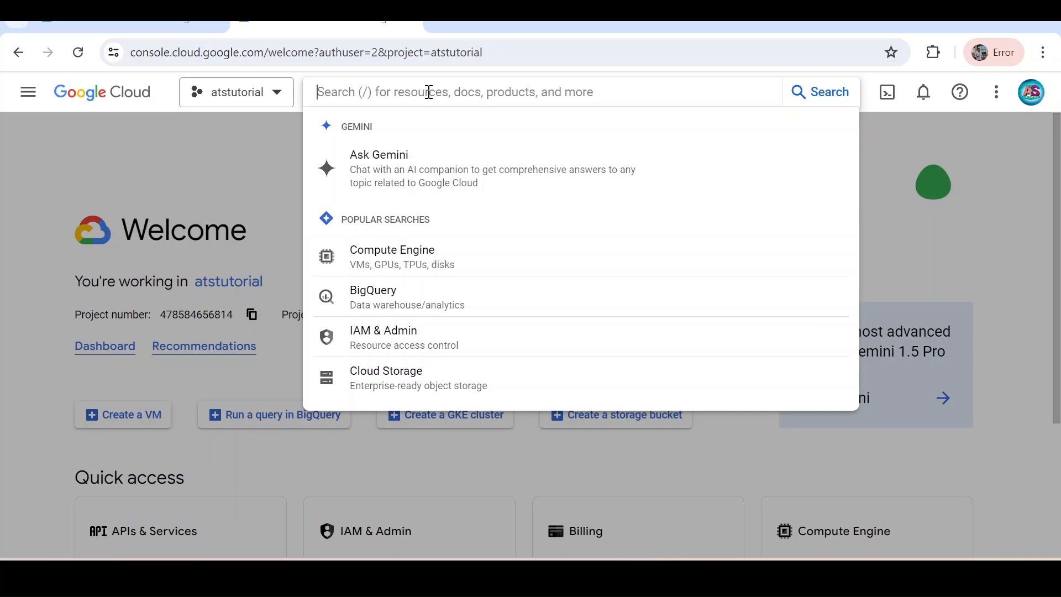
Search the console for Cloud Functions and go to its page for atstutorial.
text(cloud deploy)
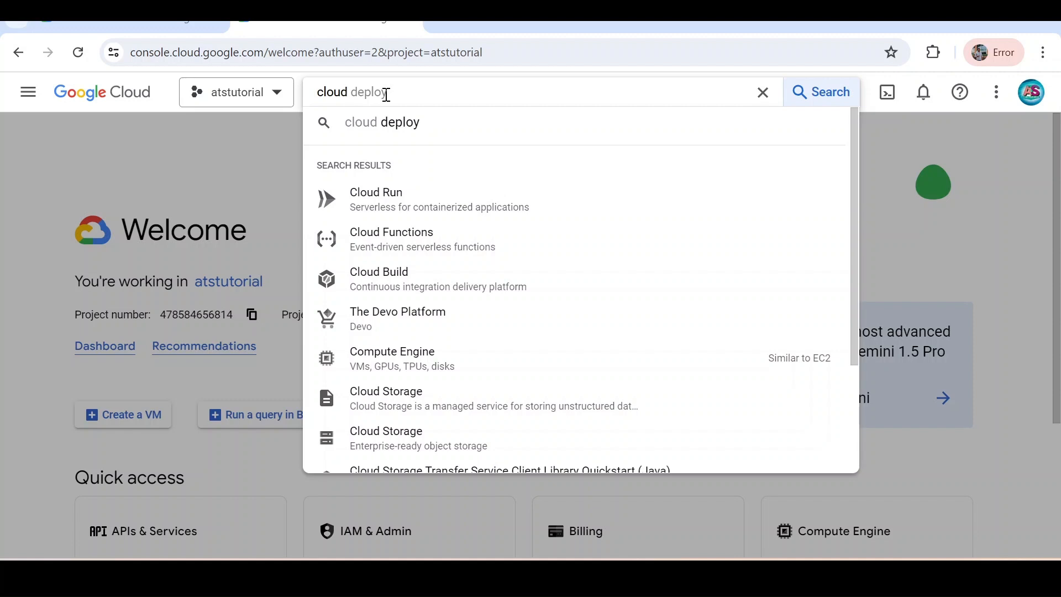
mouse_move(385, 239)
text( function)
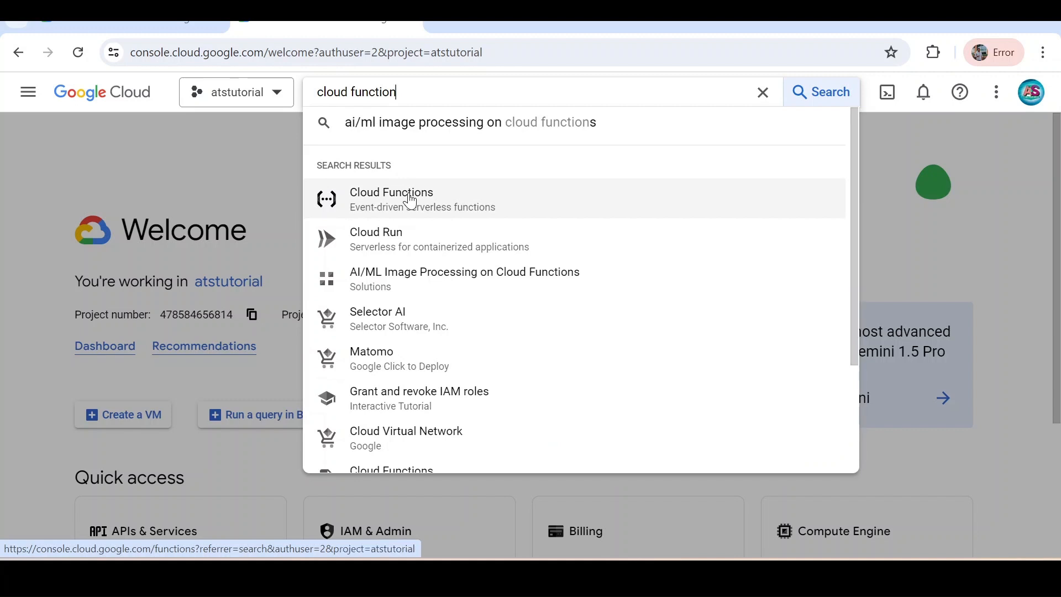
click(391, 199)
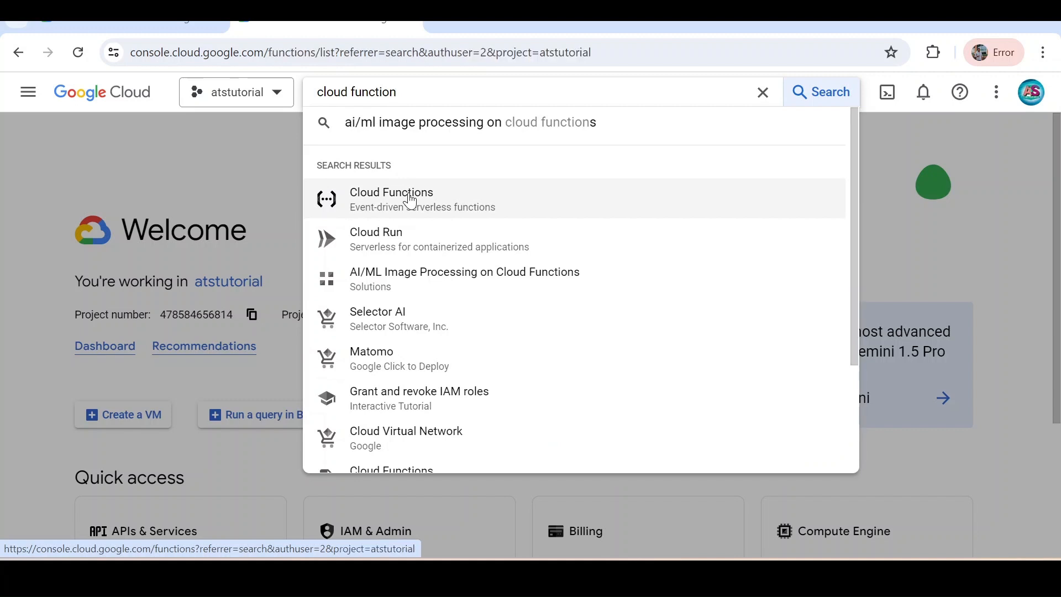
Load the Cloud Functions page showing the billing-required notice and no functions.
click(391, 199)
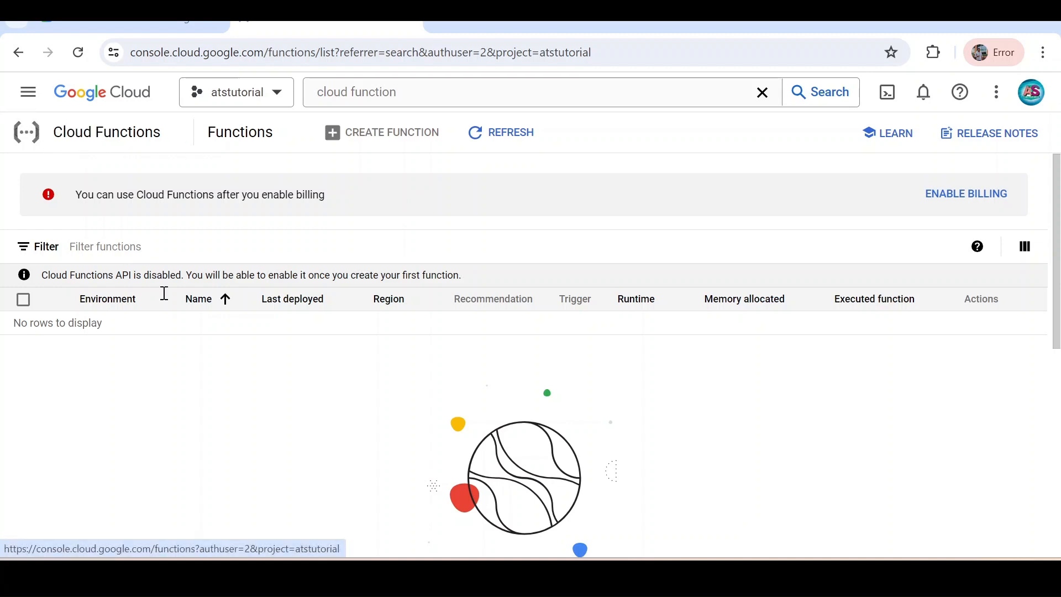
mouse_move(386, 387)
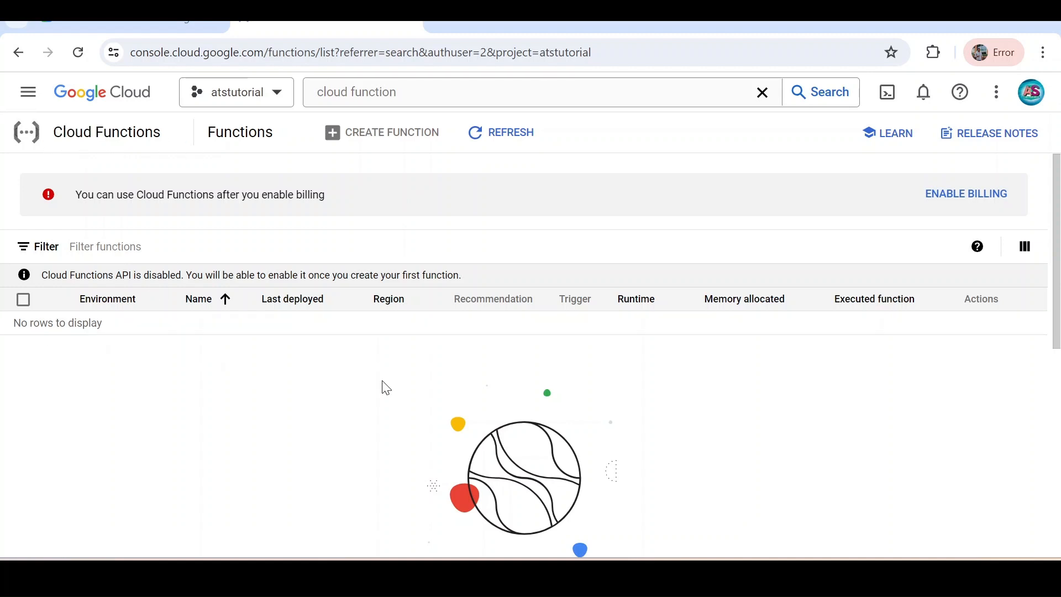
mouse_move(345, 222)
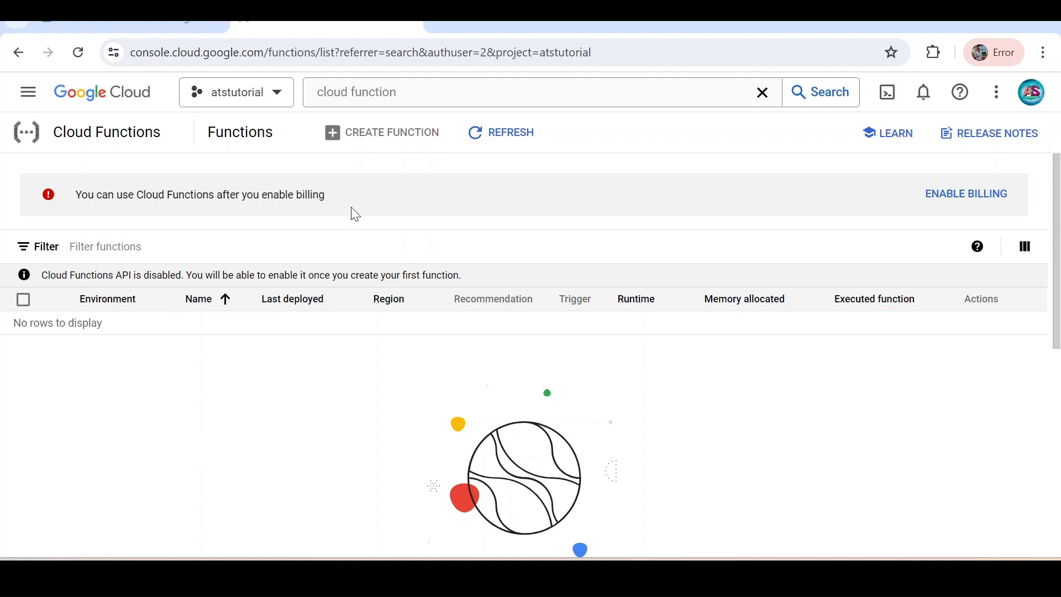
mouse_move(81, 197)
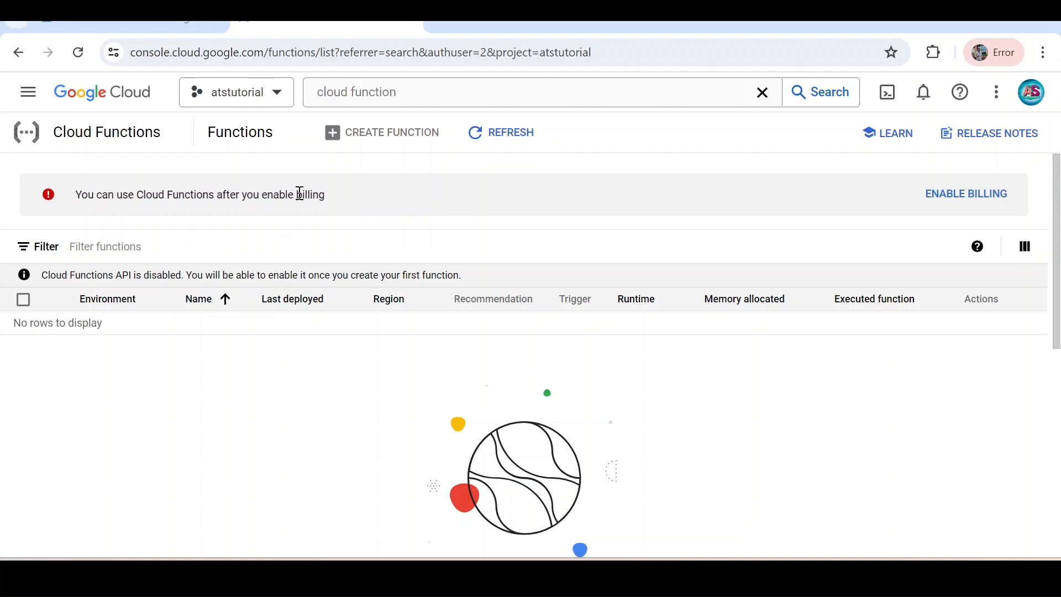
mouse_move(747, 202)
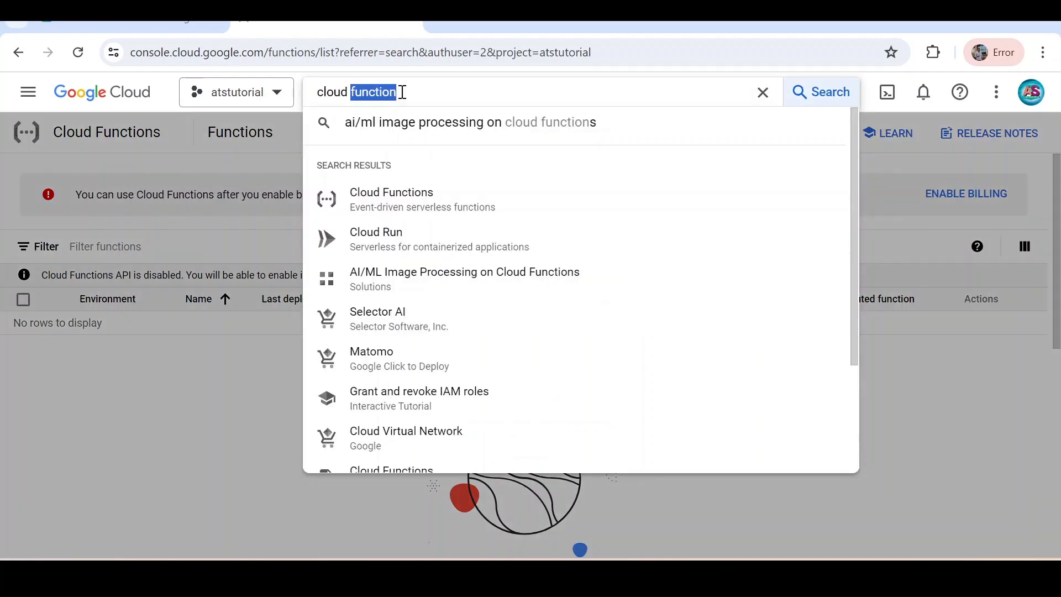
Search 'billing', attempt Link a Billing Account, then go to Manage Billing Accounts.
text(billin)
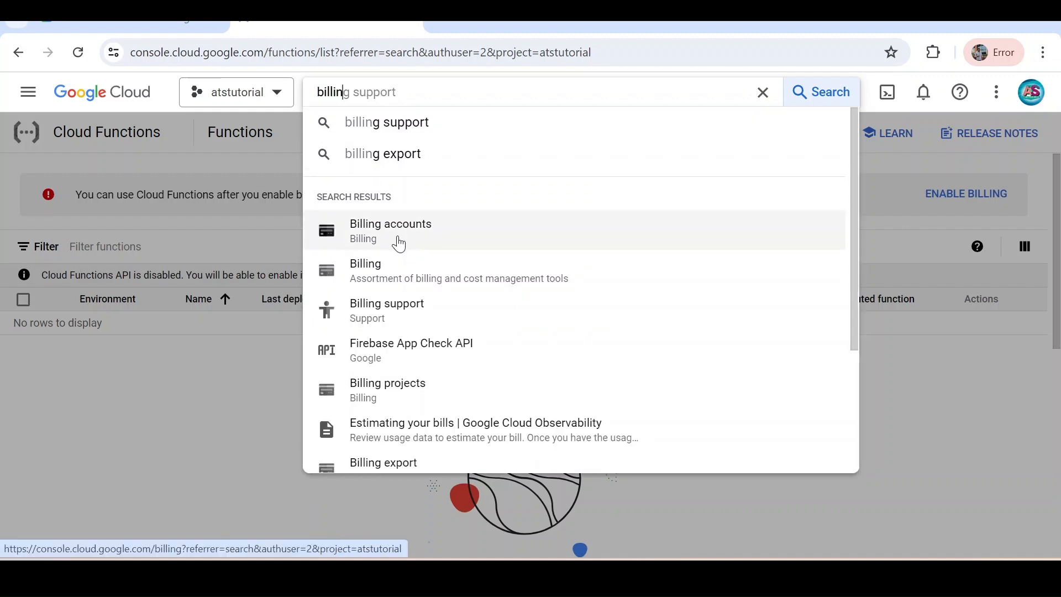
mouse_move(461, 24)
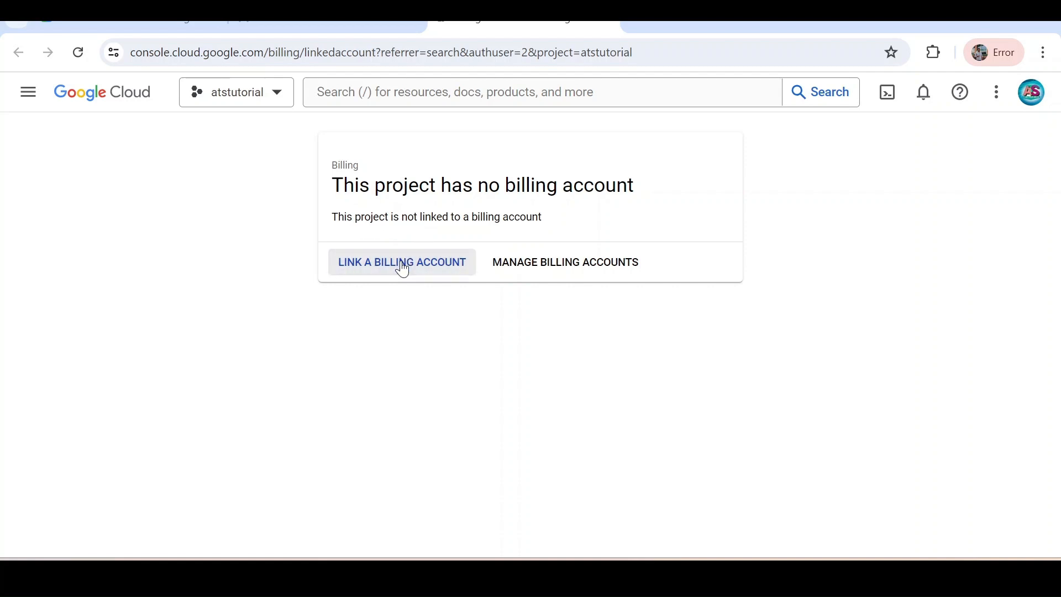
click(402, 262)
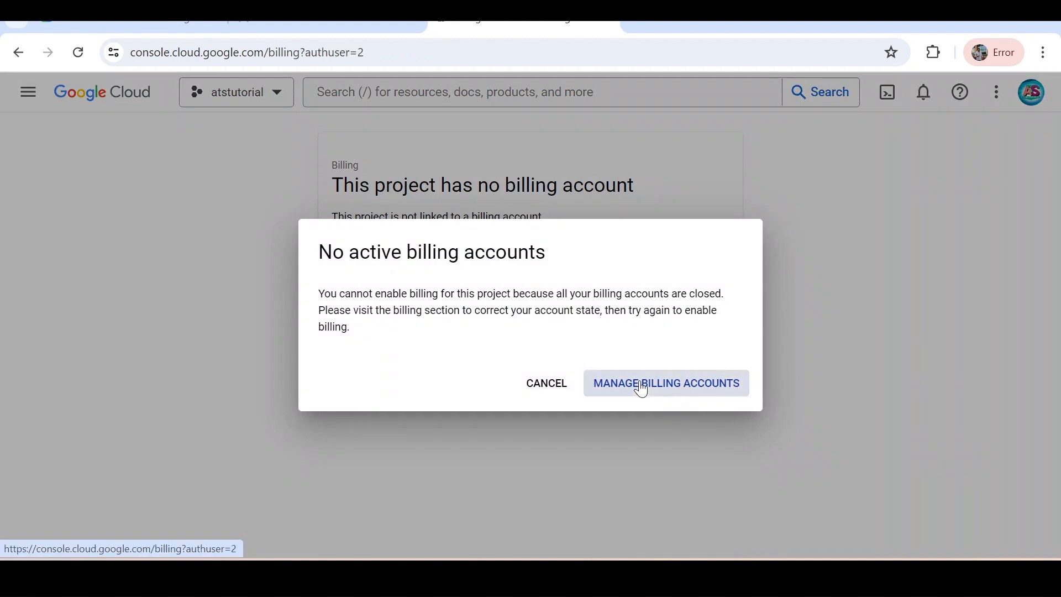
click(665, 383)
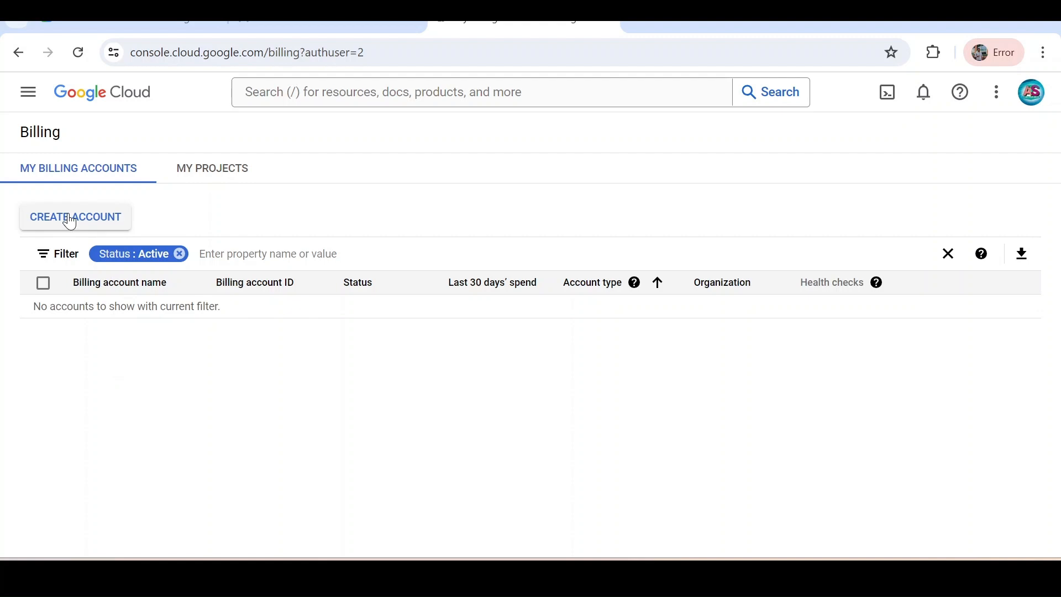
Create a billing account named 'ATS Tutorial Billing' with country India and continue.
click(75, 217)
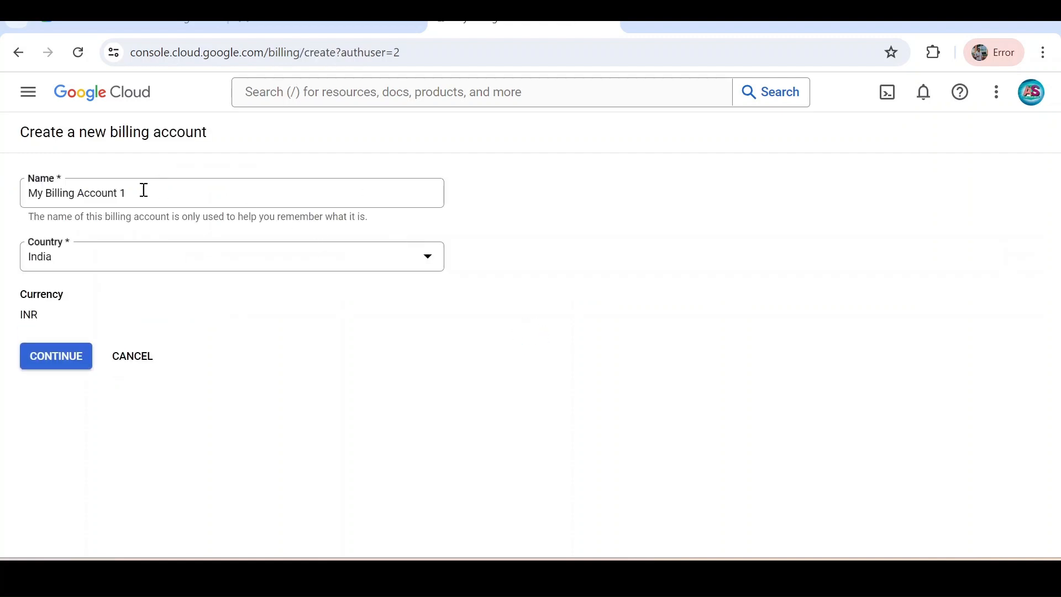
text(ATA)
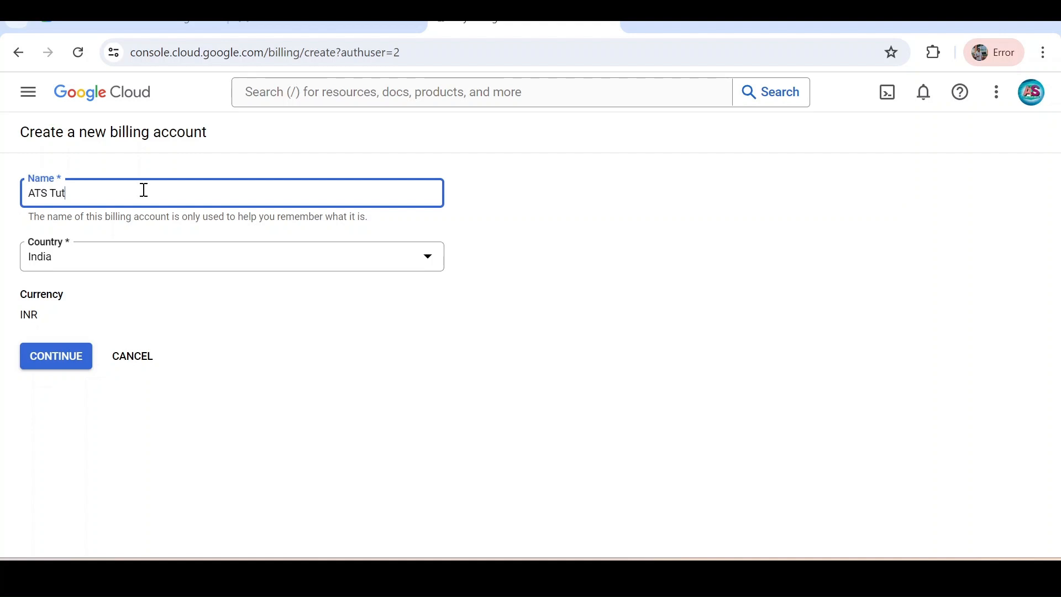
text(orial Bill)
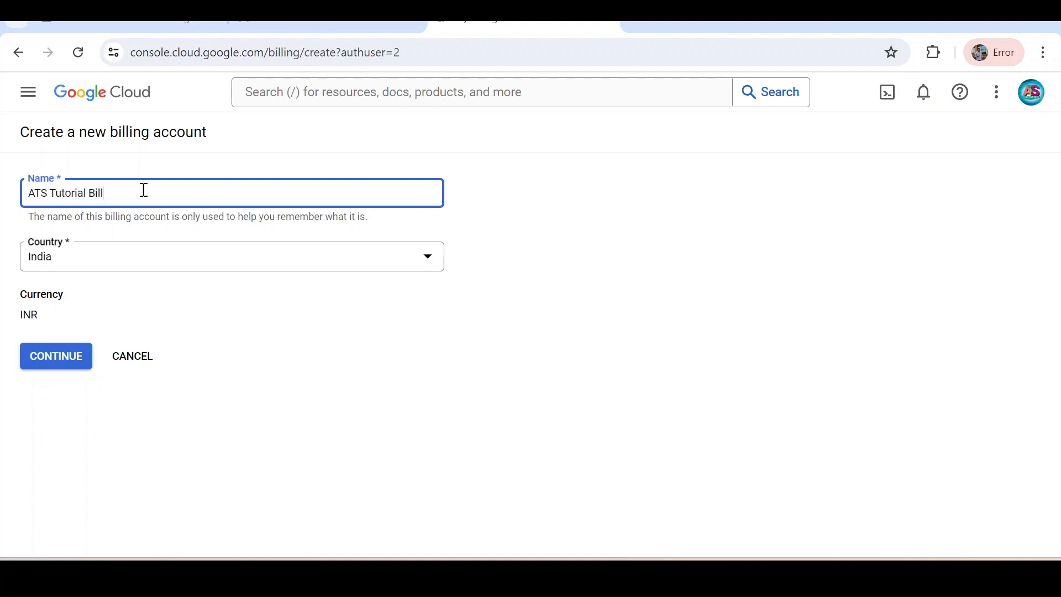
text(ing)
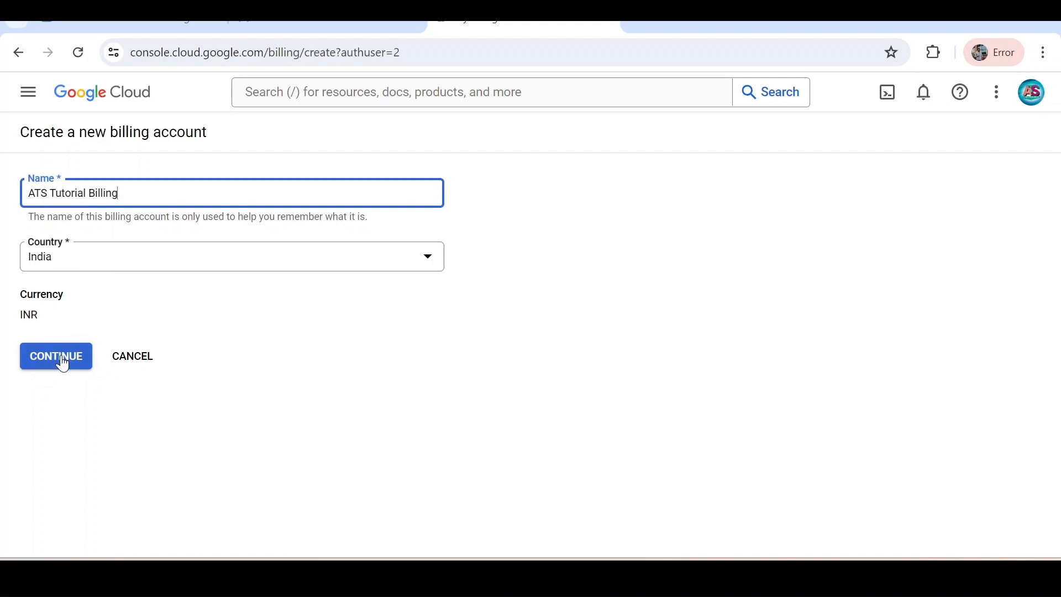
click(55, 356)
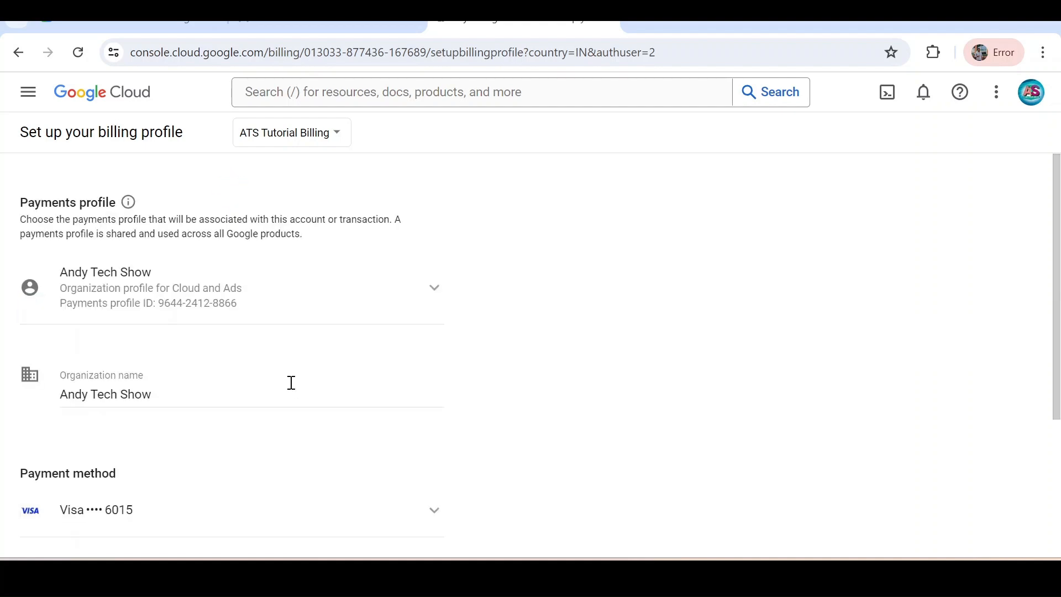
scroll(down, 3)
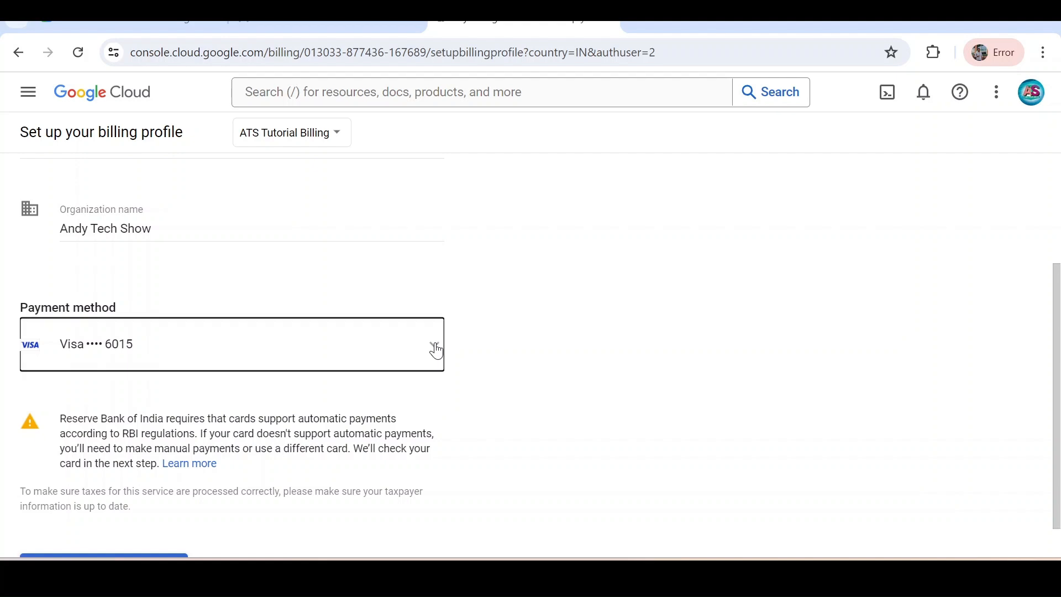
click(232, 344)
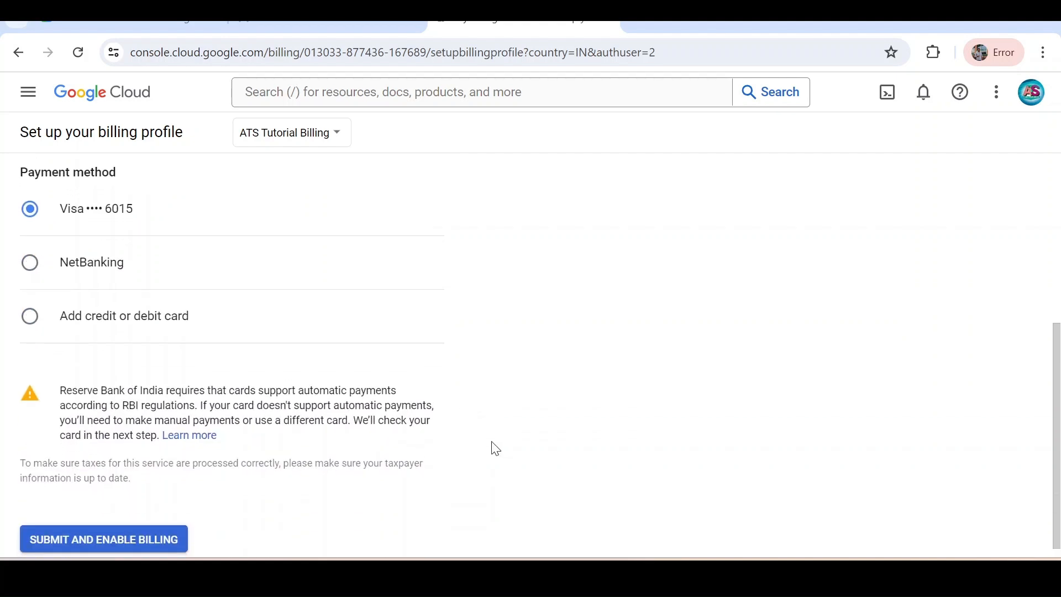
scroll(down, 3)
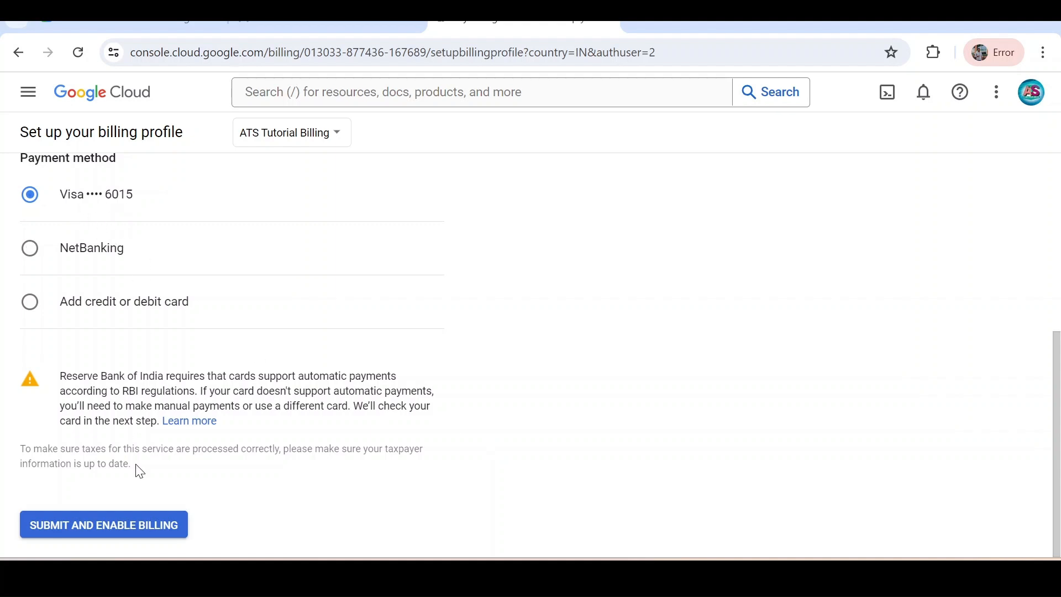
click(103, 525)
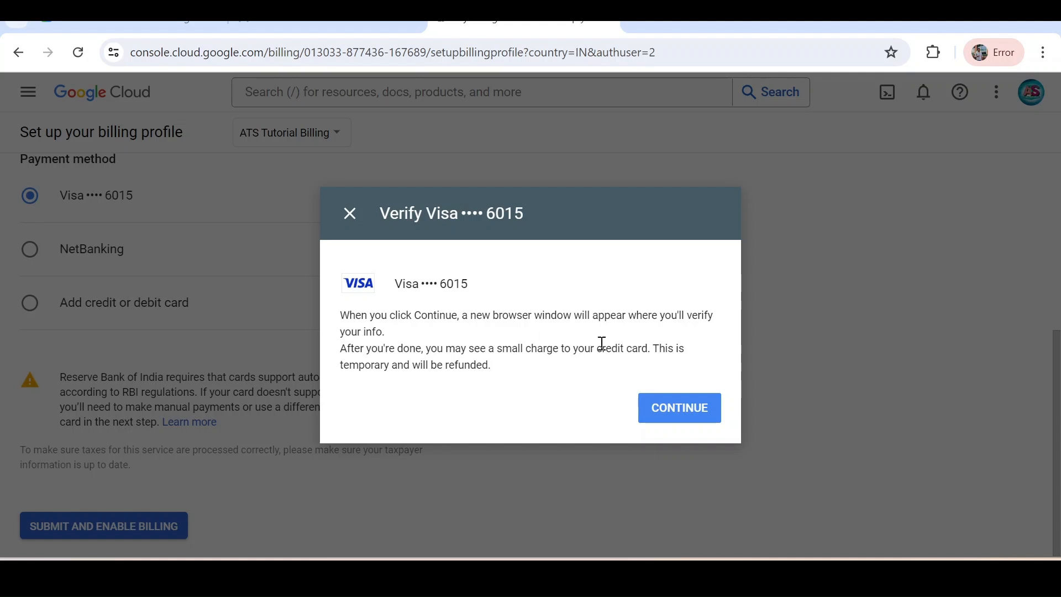
Continue to verify the Visa card, launching the ICICI Bank OTP page.
click(678, 408)
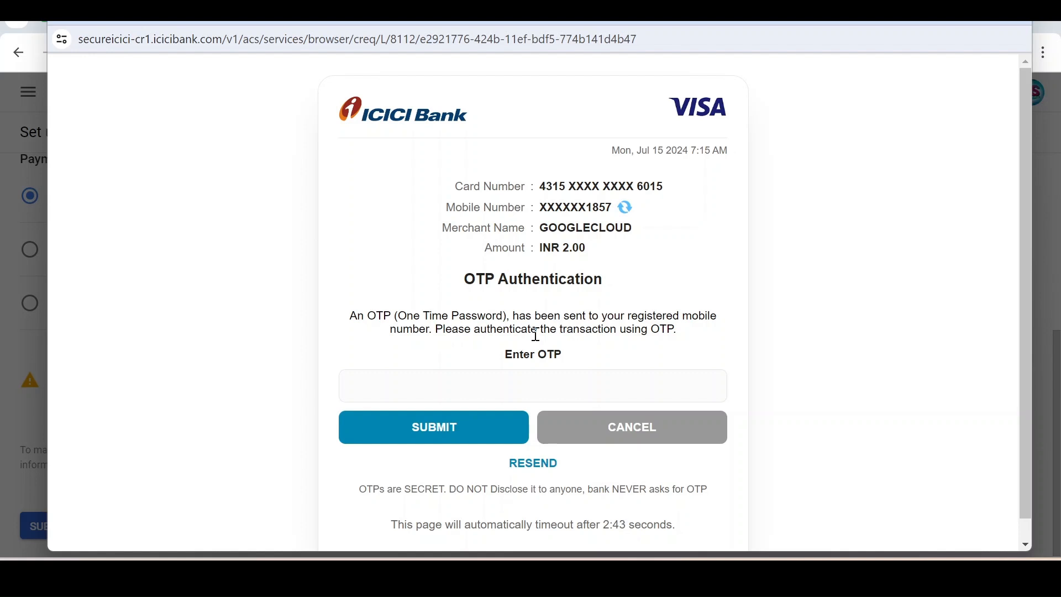
Authenticate the INR 2.00 GOOGLECLOUD charge with the OTP and decline saving the password.
click(532, 385)
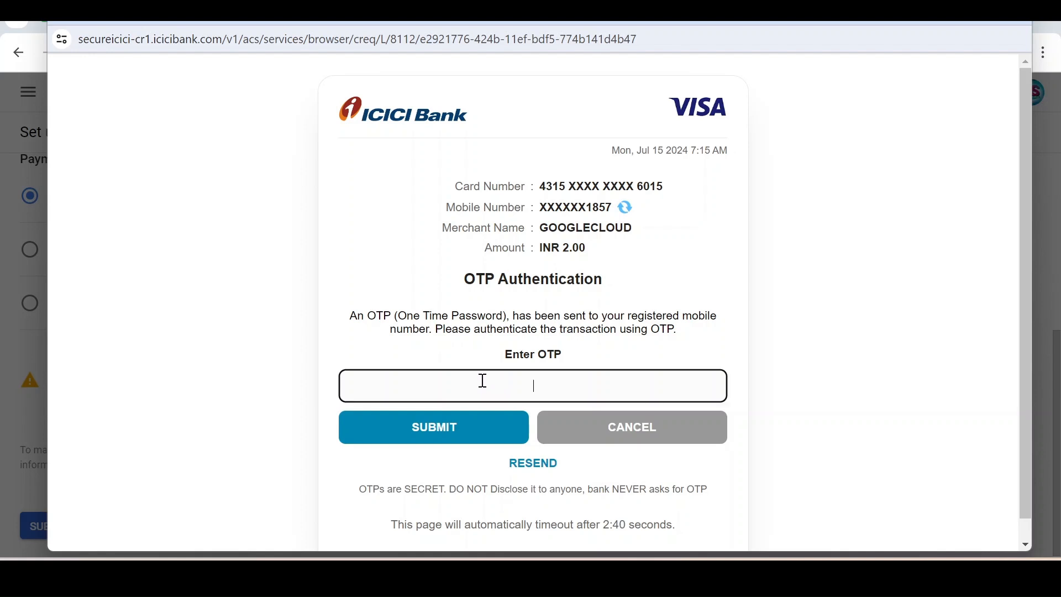
text(123)
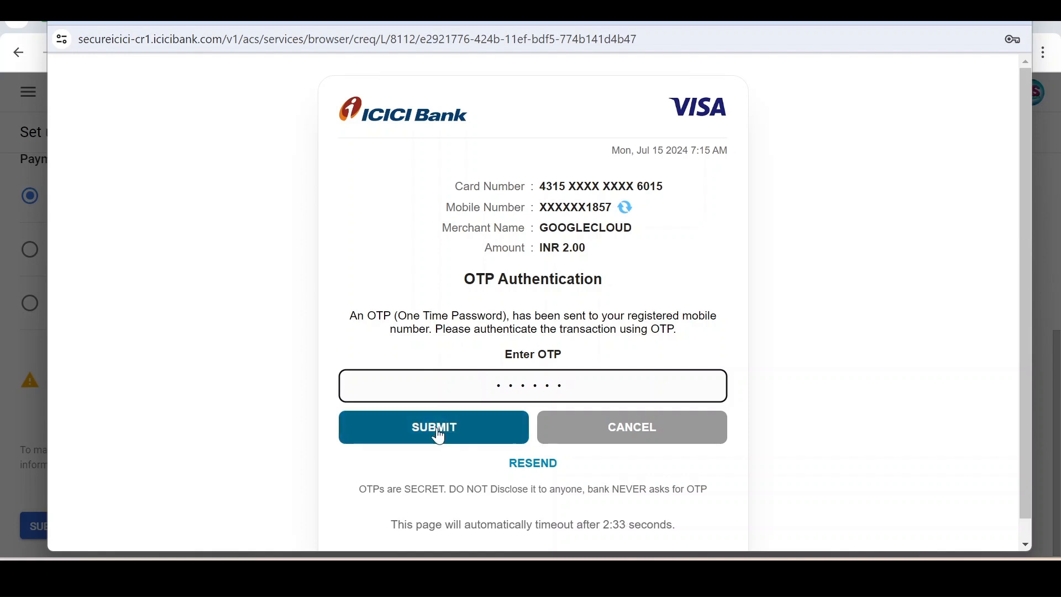
click(434, 427)
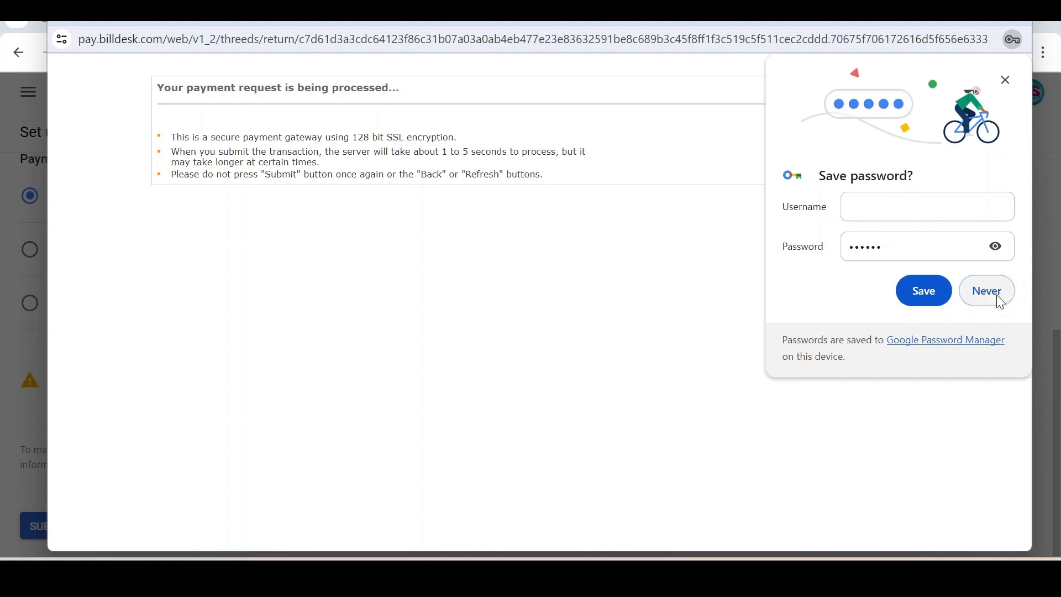
click(986, 291)
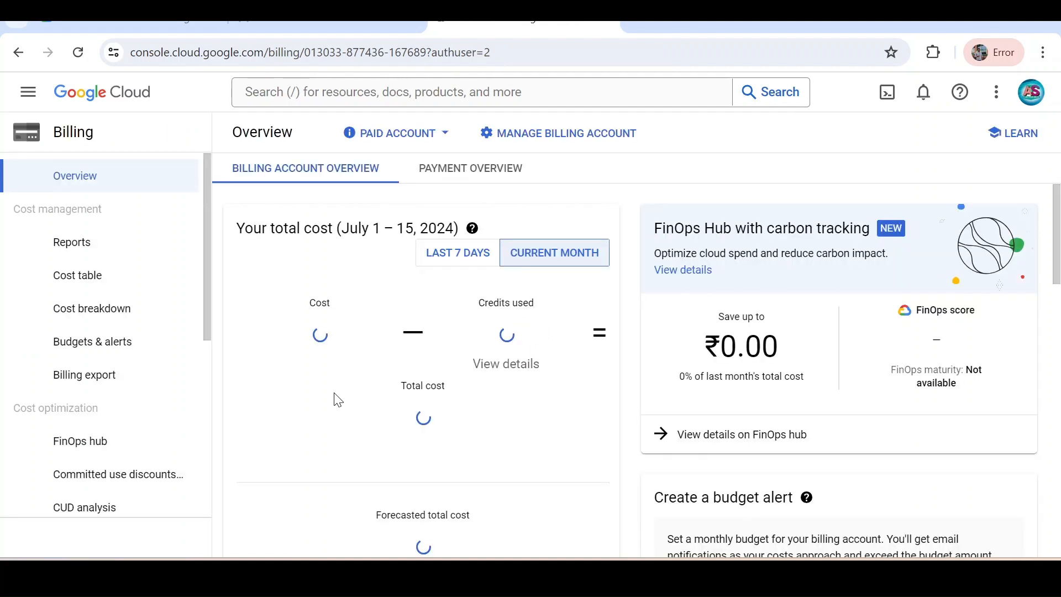
mouse_move(557, 133)
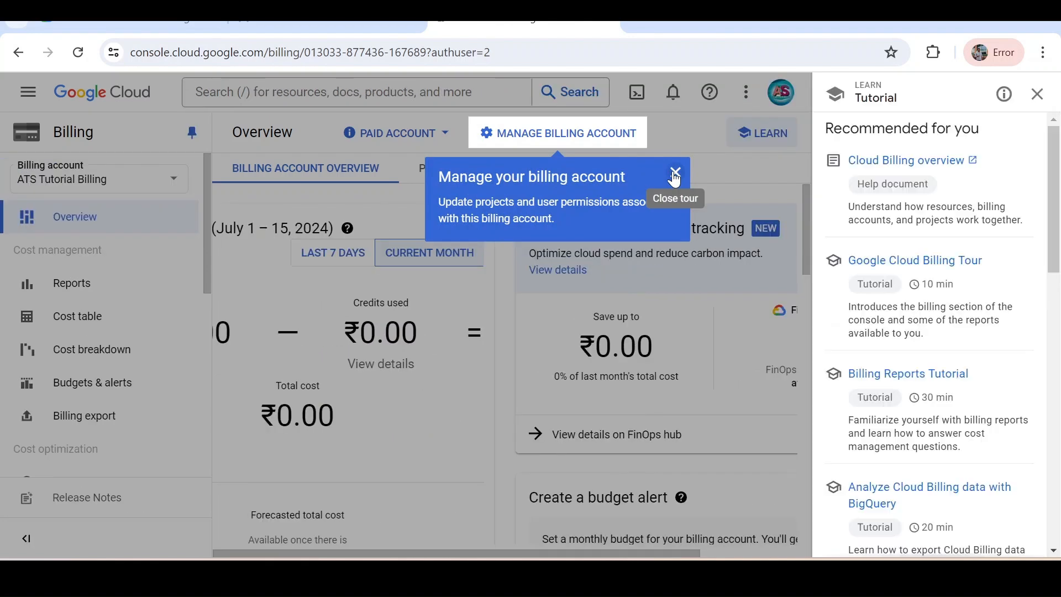
Dismiss the tour bubble and Learn Tutorial panel to reveal the ₹0.00 July overview.
click(675, 172)
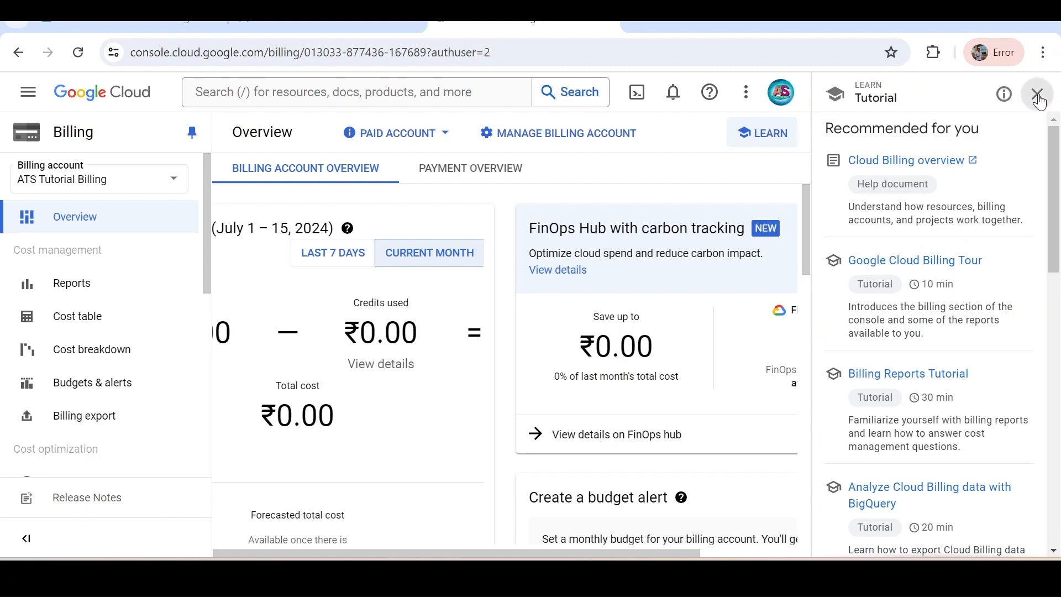
click(1037, 94)
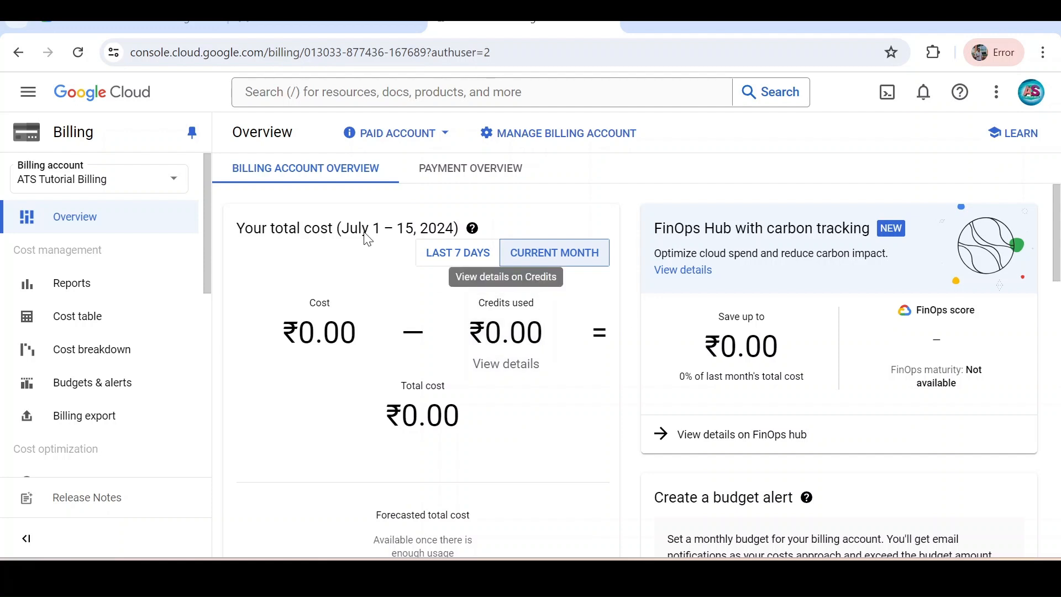
mouse_move(528, 409)
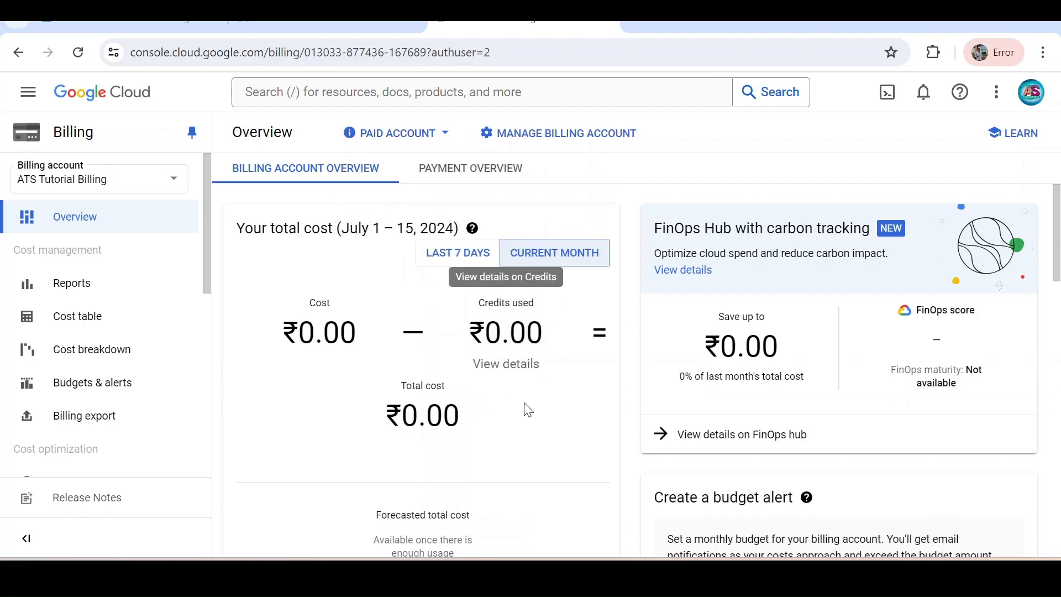
scroll(down, 3)
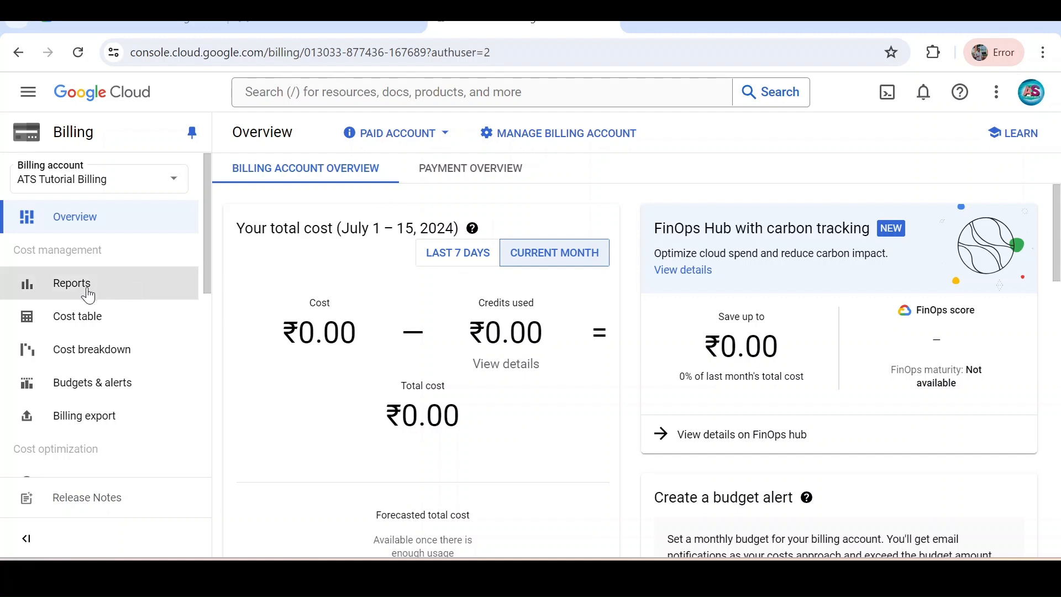
Go to Billing Reports for ATS Tutorial Billing and dismiss the cost granularity tip.
click(71, 283)
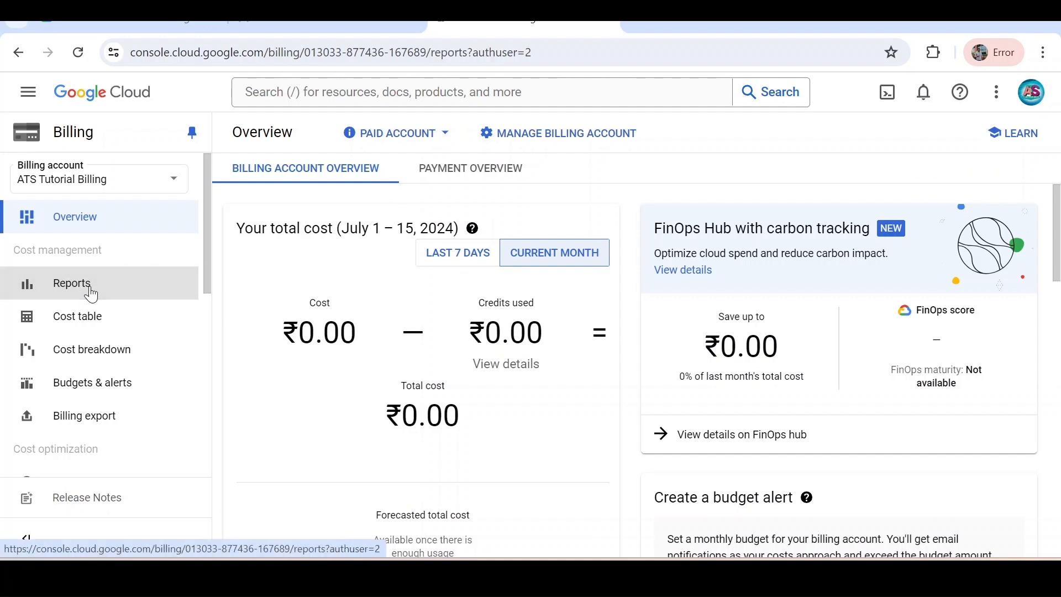
click(71, 283)
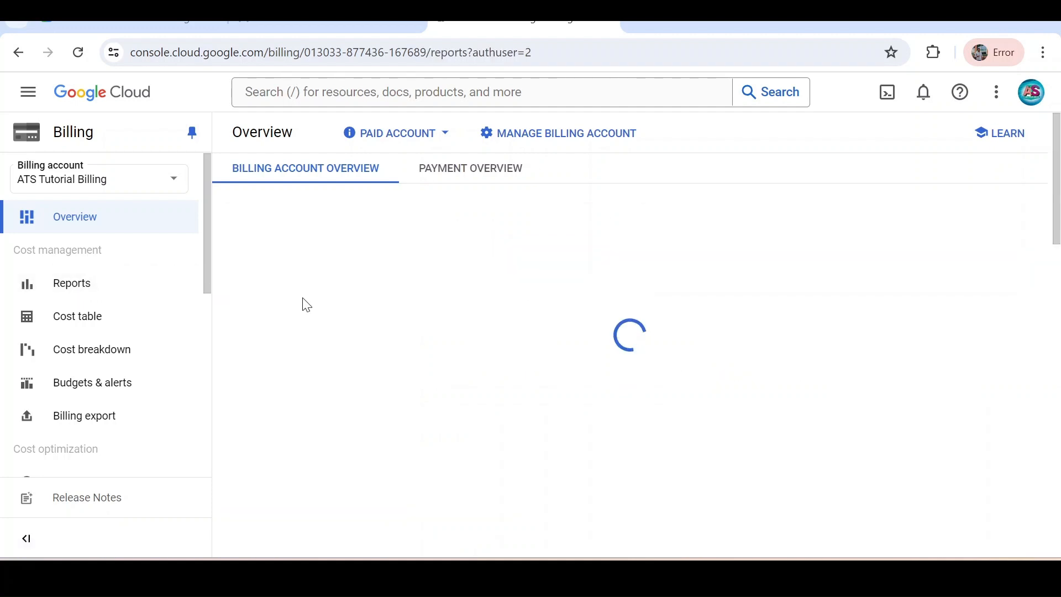
click(72, 283)
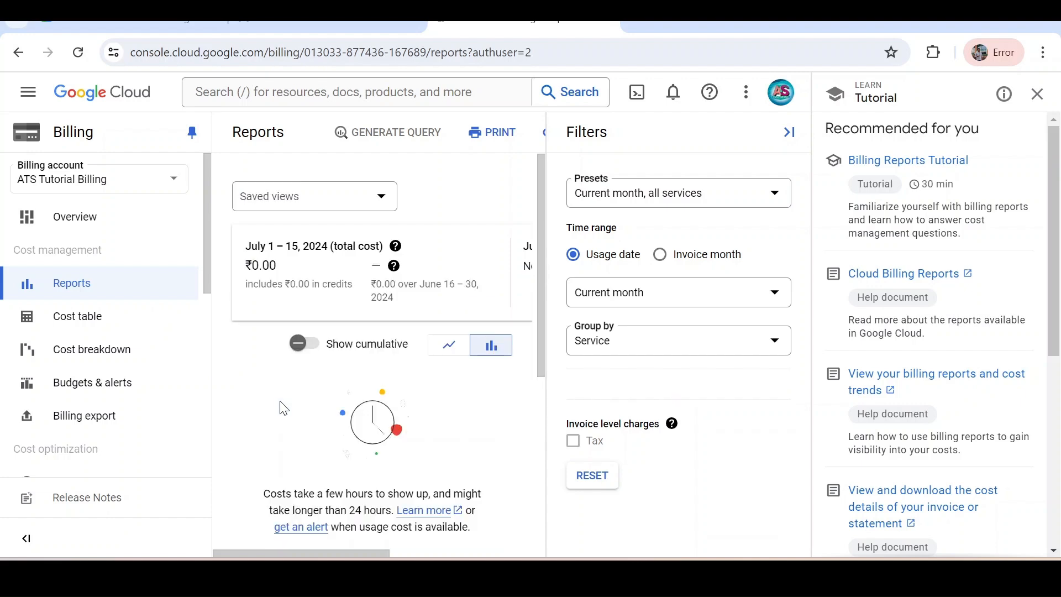
click(515, 132)
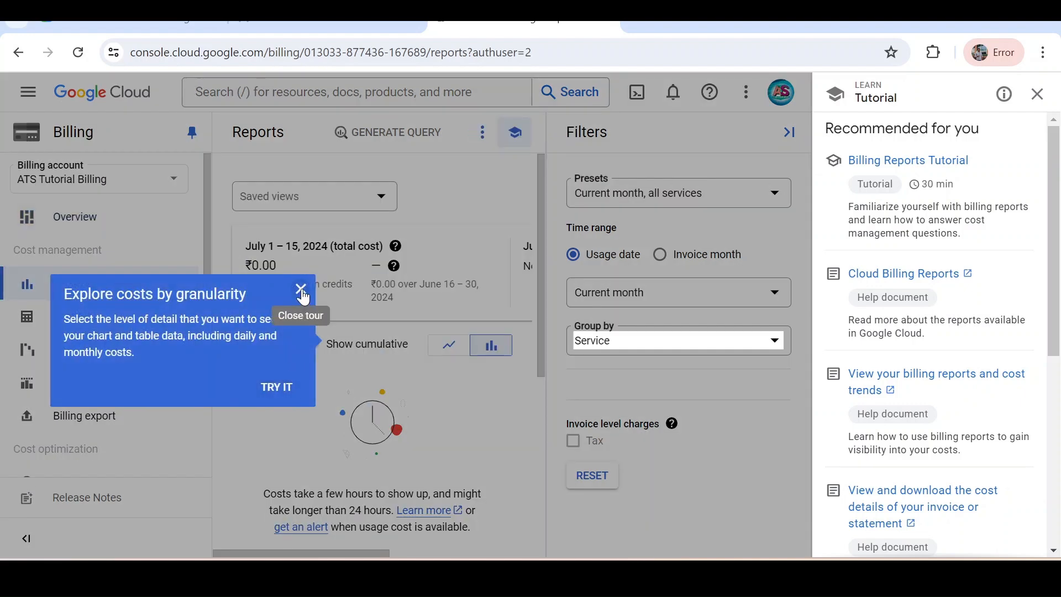
click(300, 287)
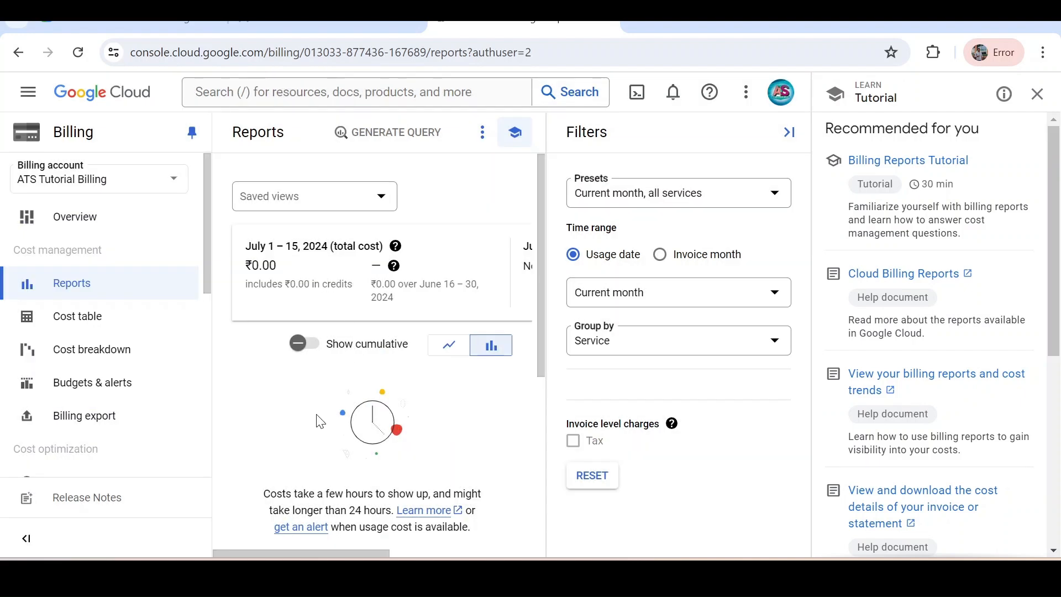